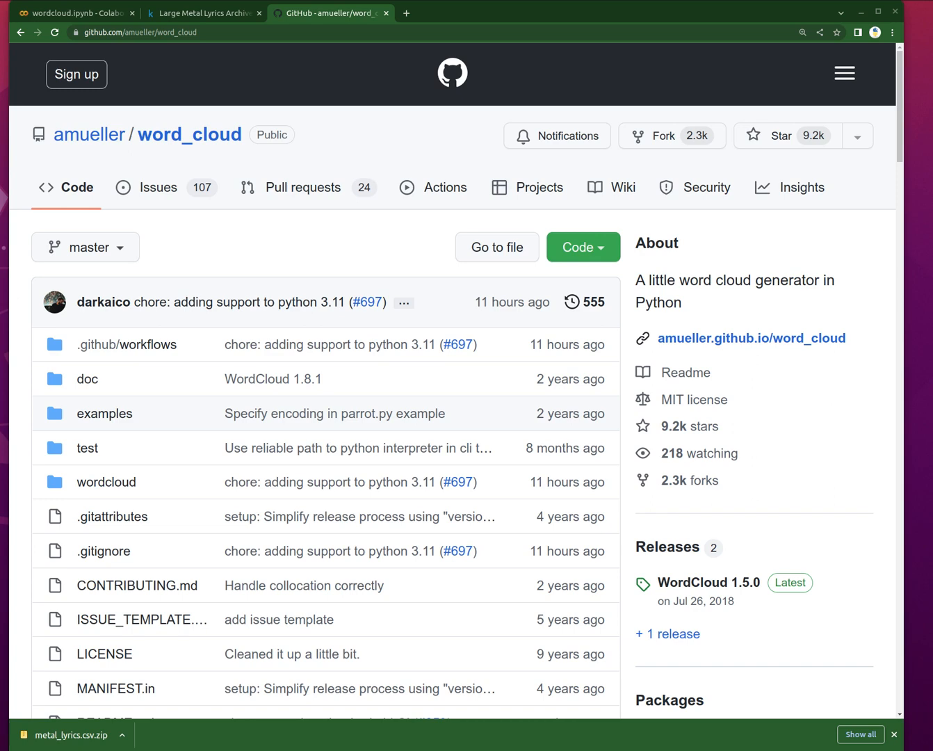
mouse_move(264, 27)
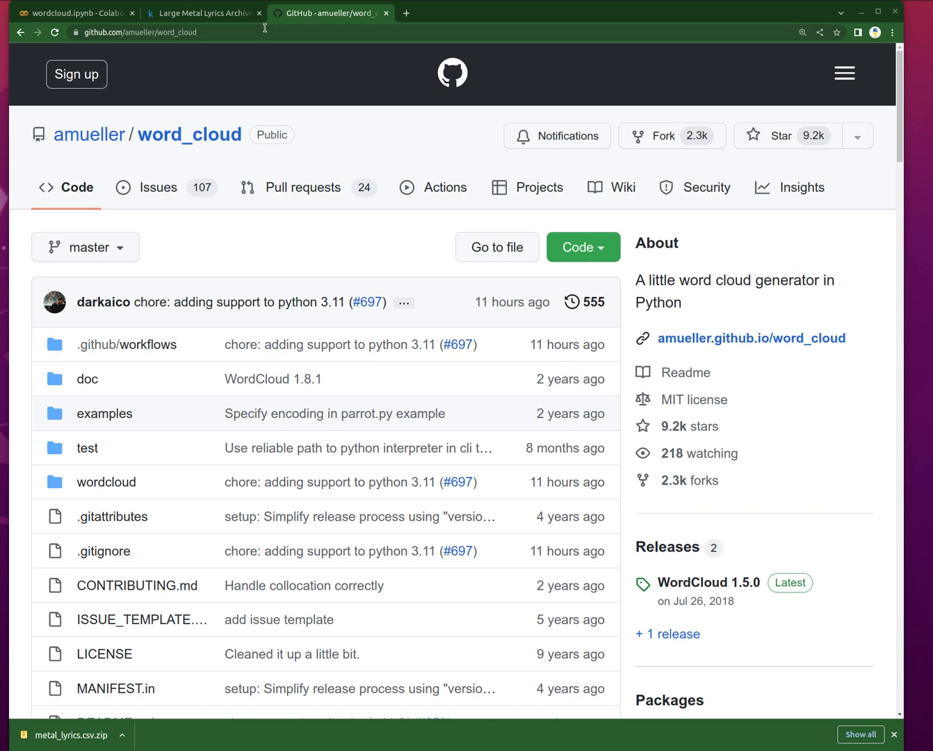
Step: Browse the metal_lyrics.csv preview rows with artist, album, song and lyric columns
left_click(203, 13)
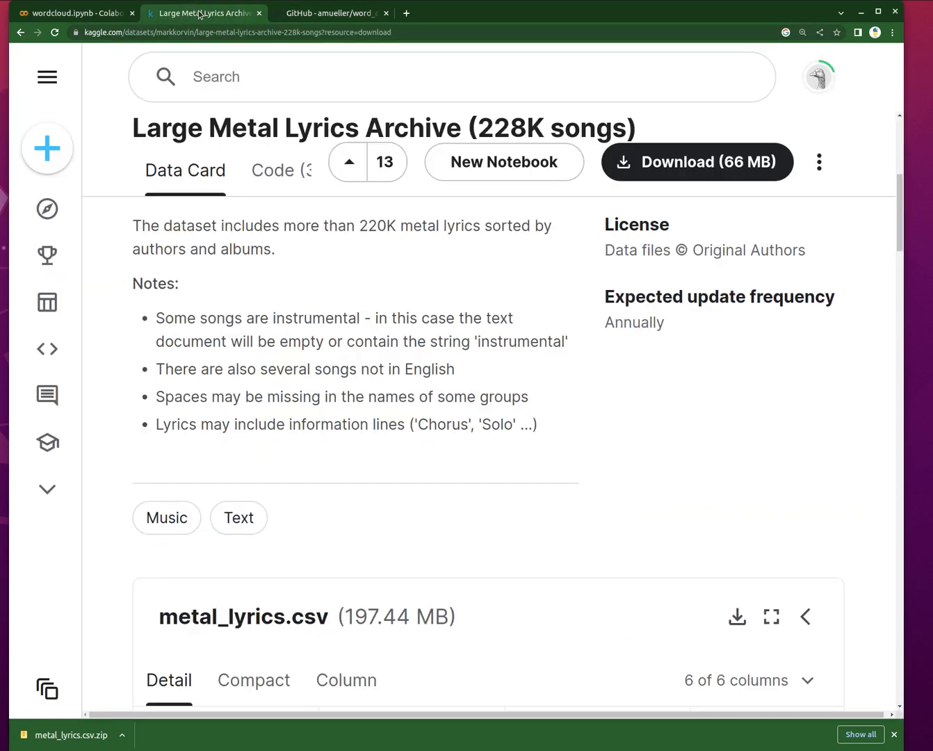
scroll("down", 3)
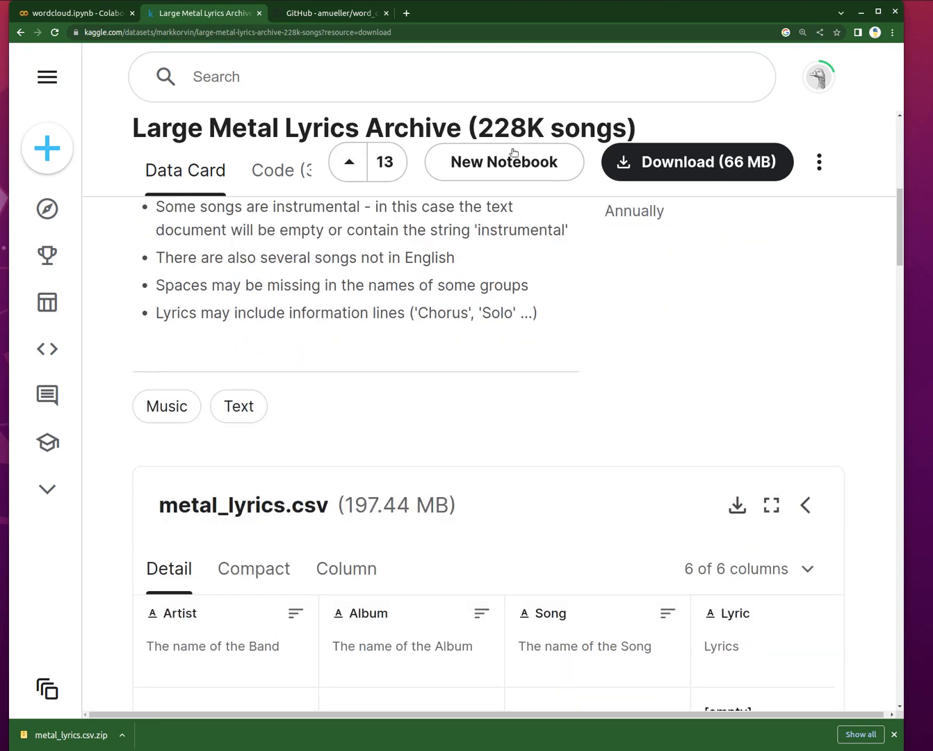
scroll("down", 3)
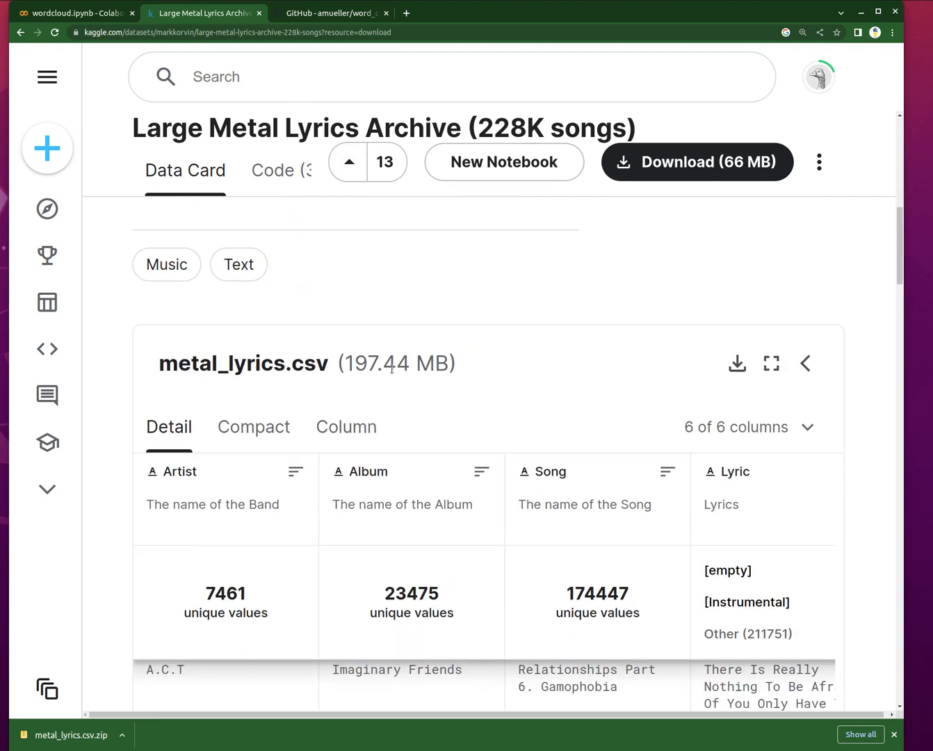
scroll("down", 3)
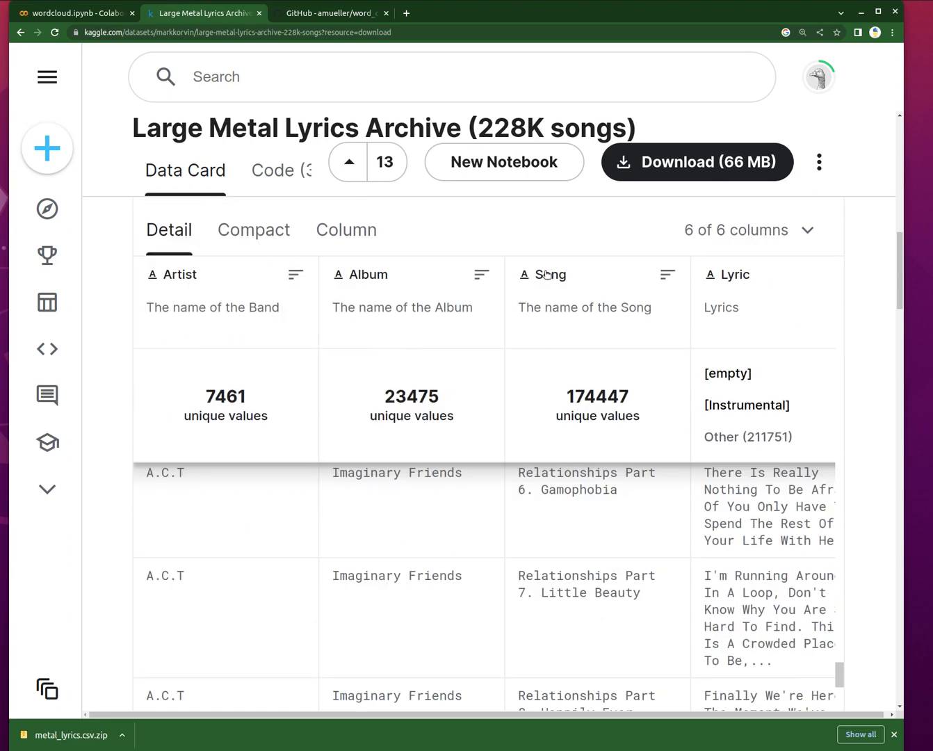
mouse_move(407, 527)
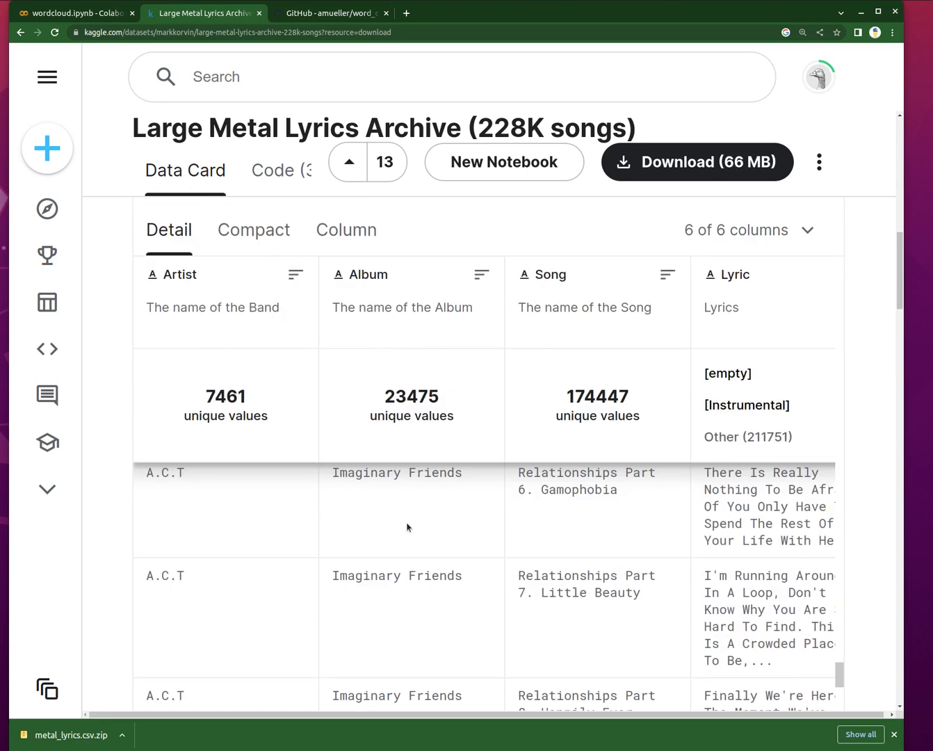
scroll("down", 3)
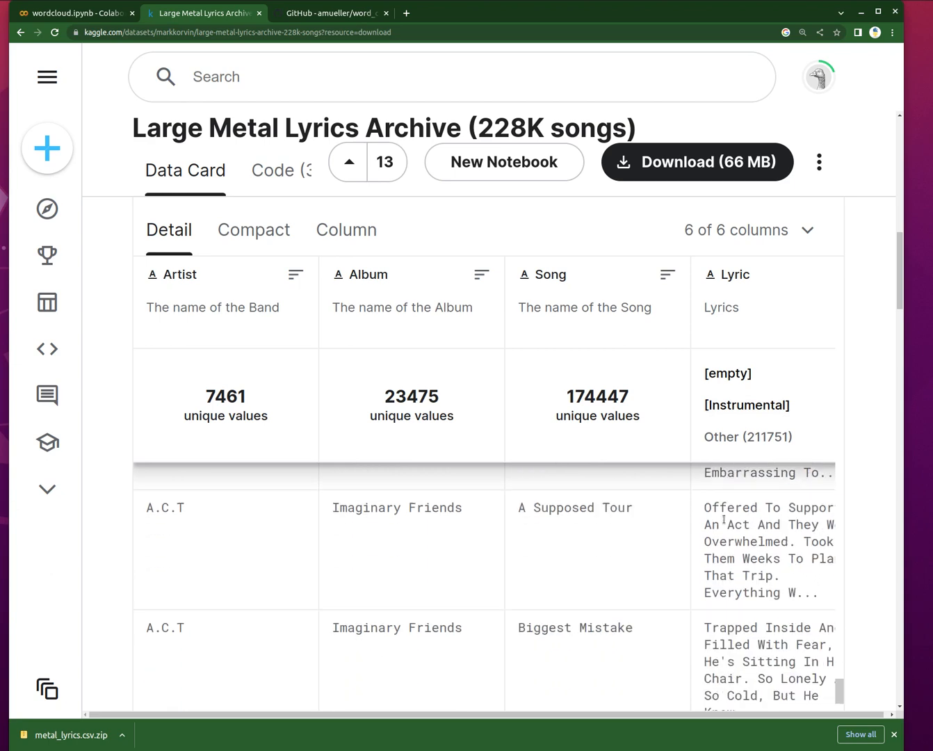
scroll("down", 3)
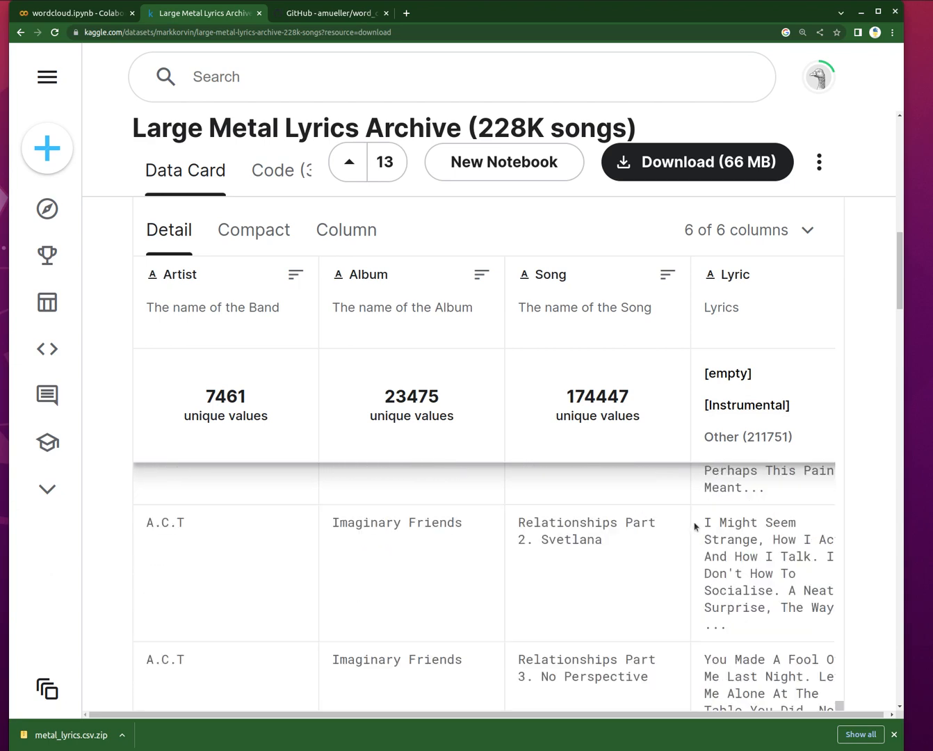
scroll("down", 3)
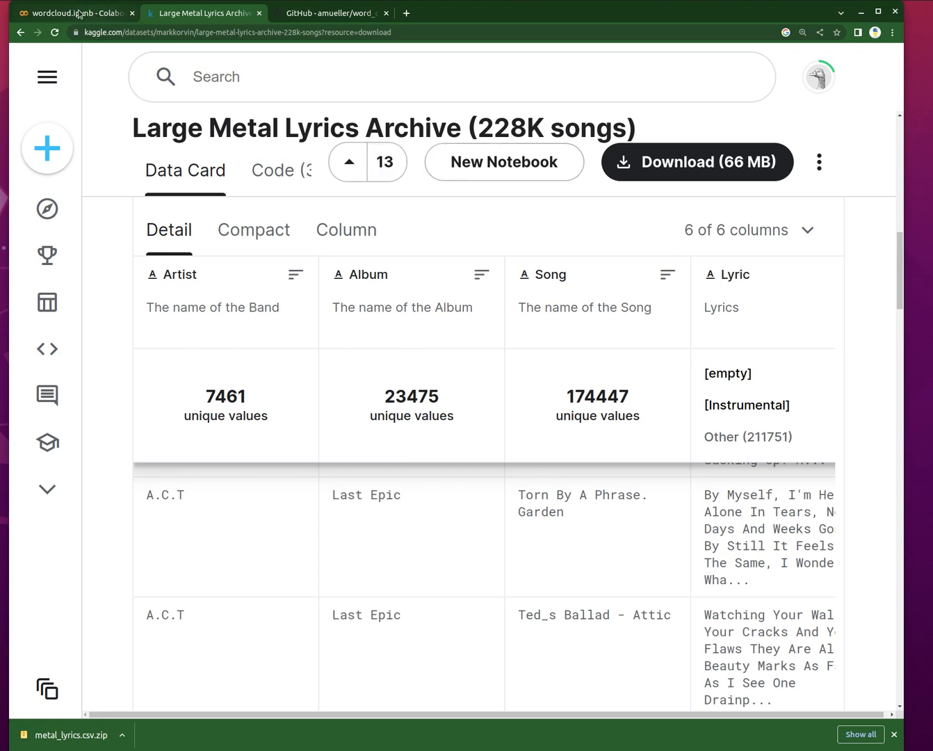
Step: Change the dataframe slice from df[100000:102000] to df[50000:60000]
left_click(76, 13)
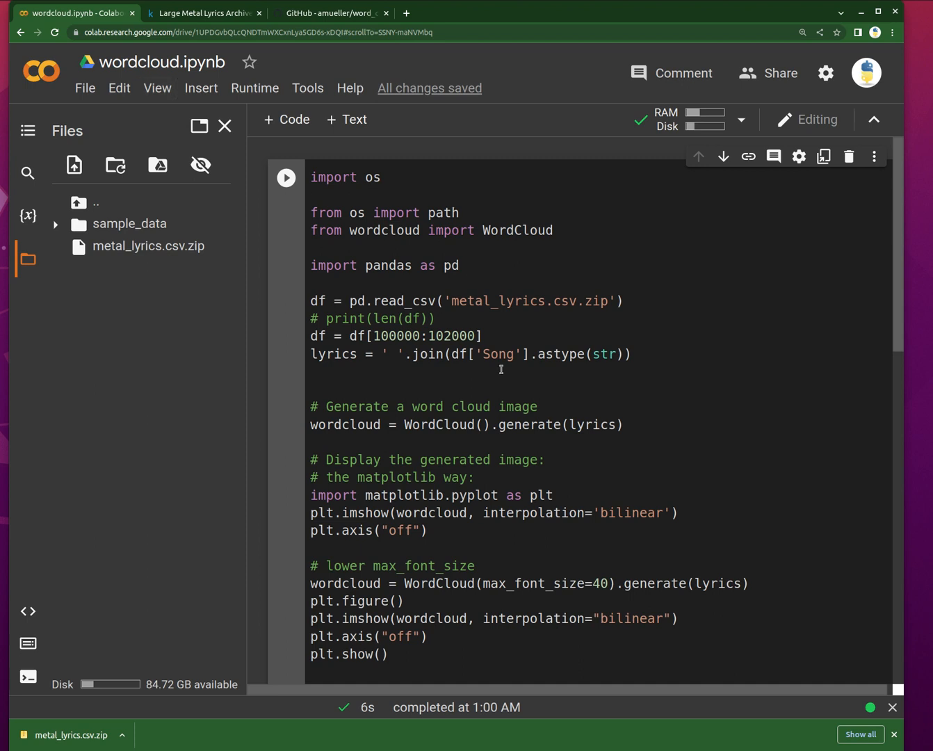
mouse_move(462, 398)
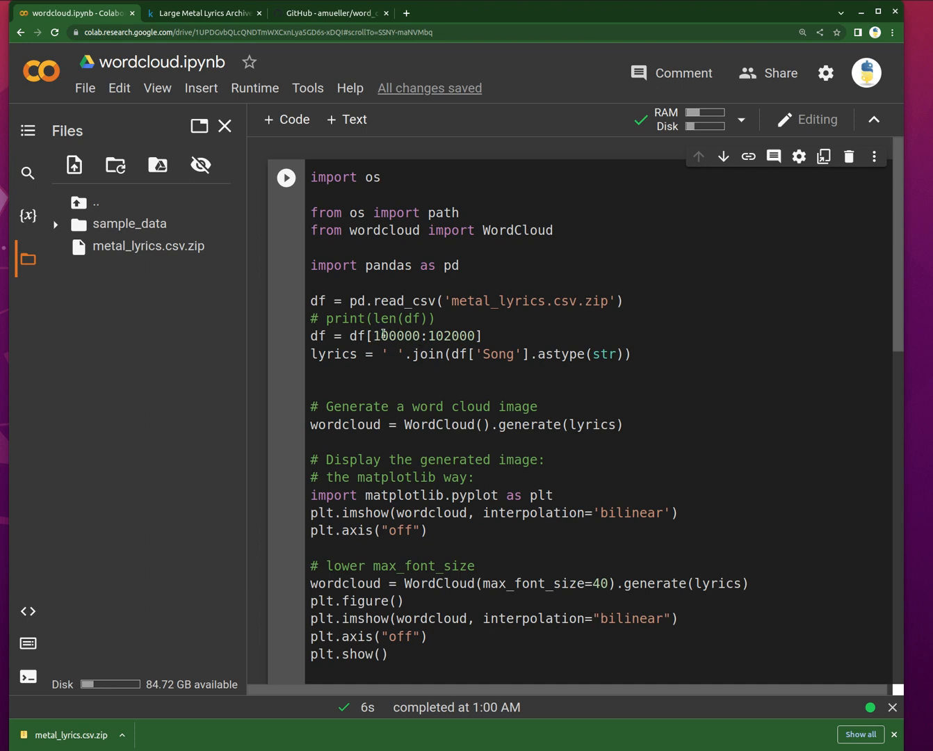
double_click(395, 337)
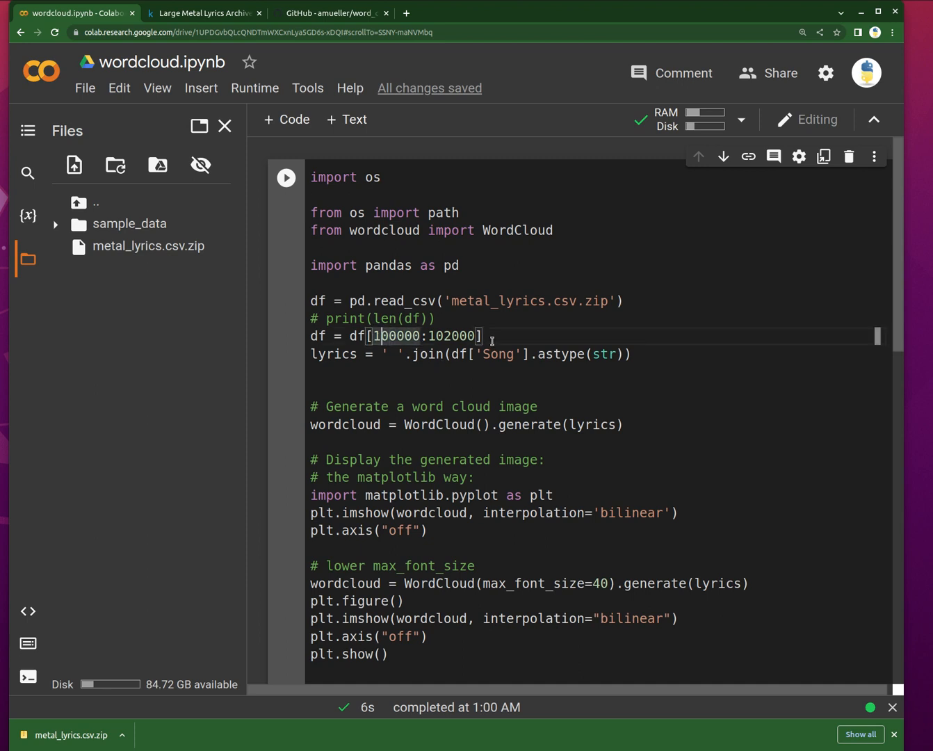
type("50000")
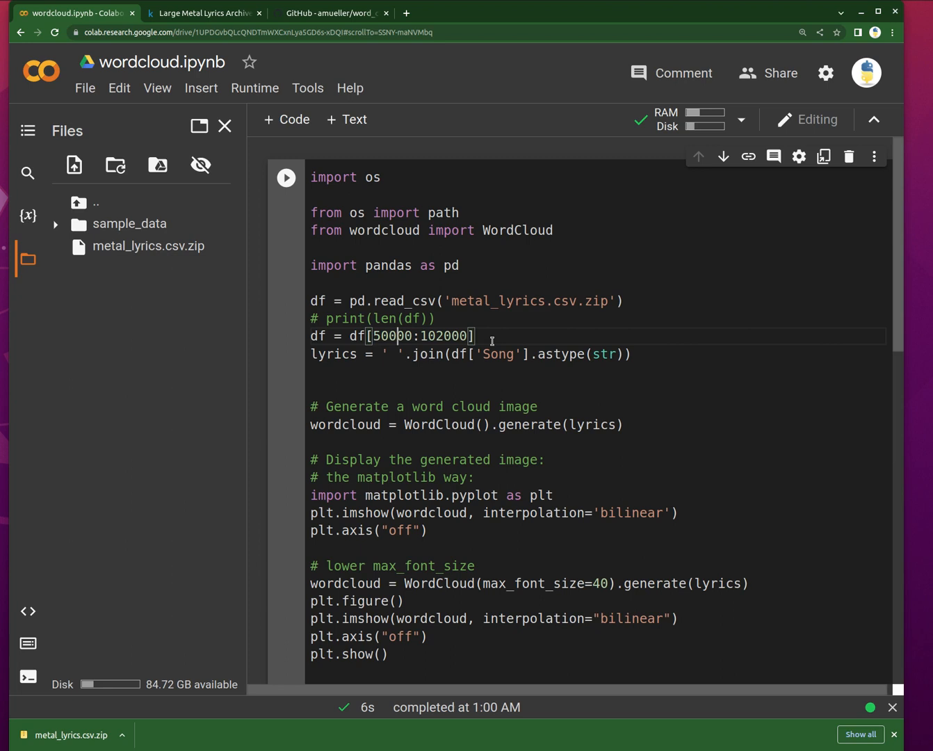
type("60000")
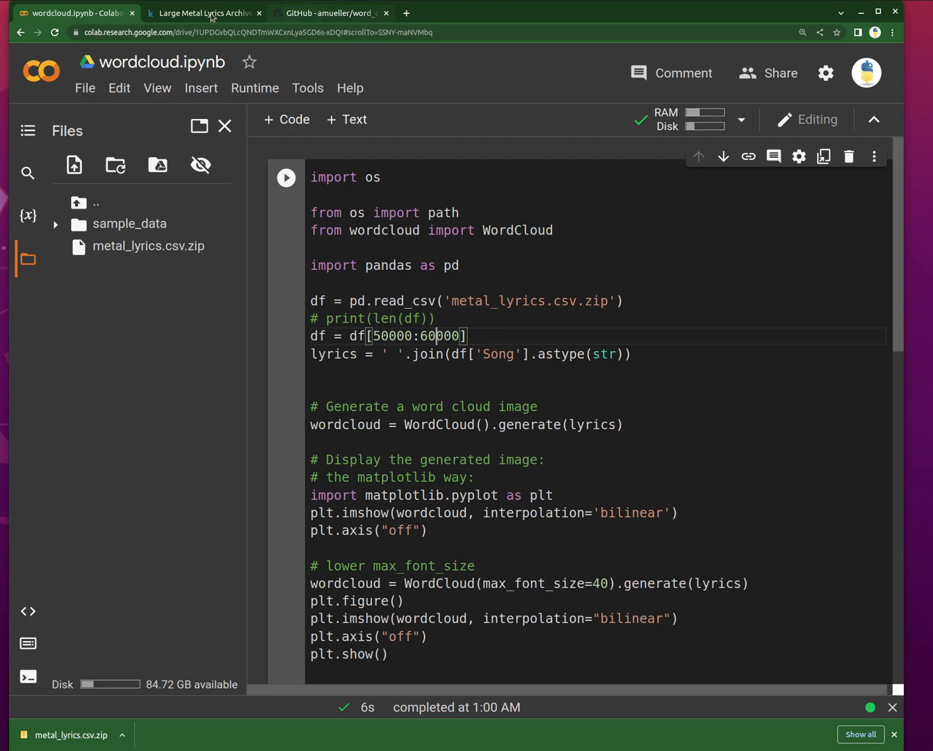
Step: Scroll the word_cloud README to the Examples section with the simple.py sample output
left_click(329, 12)
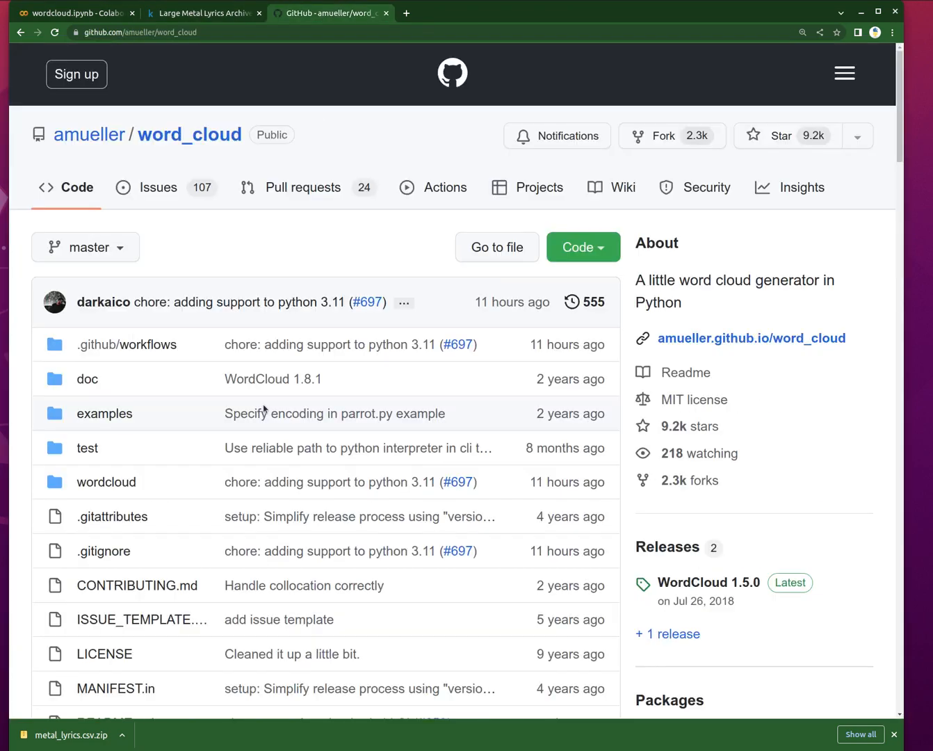
scroll("down", 3)
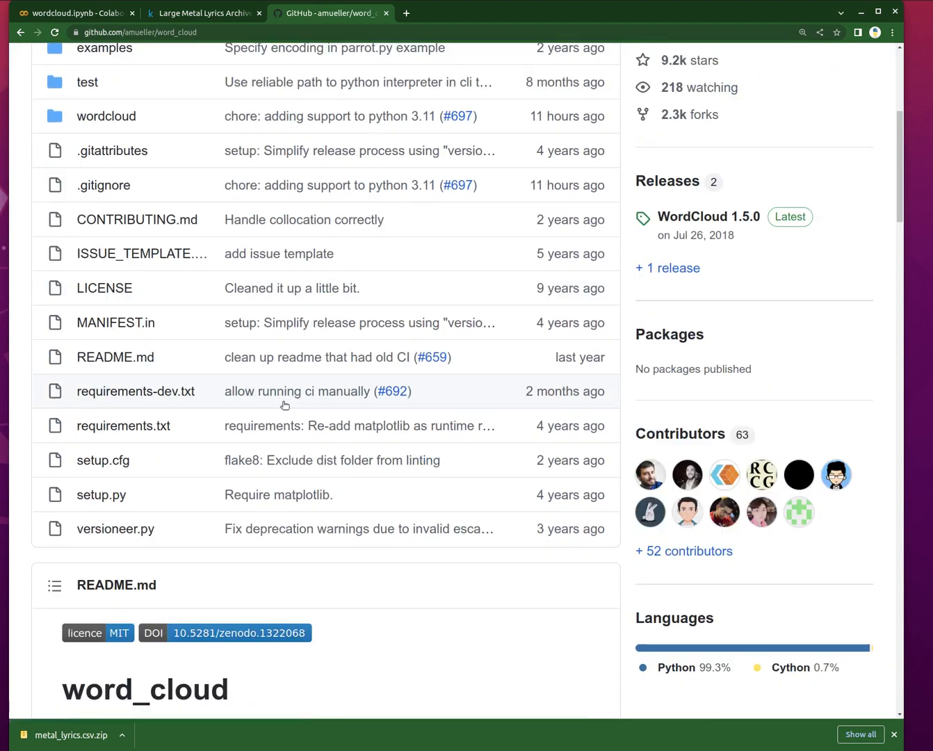
scroll("down", 3)
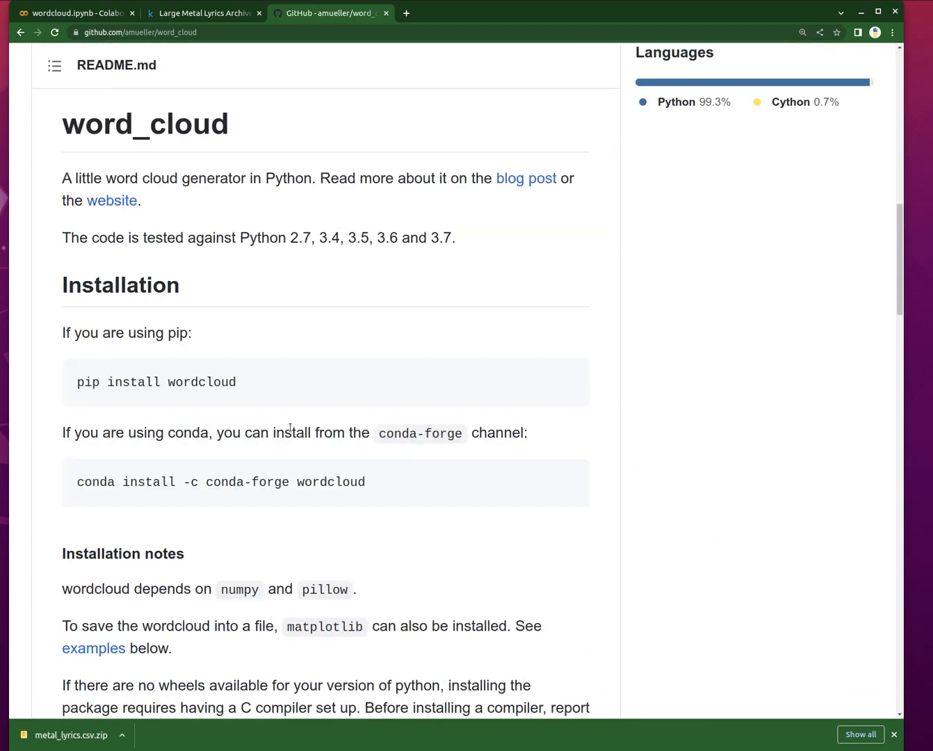
scroll("down", 3)
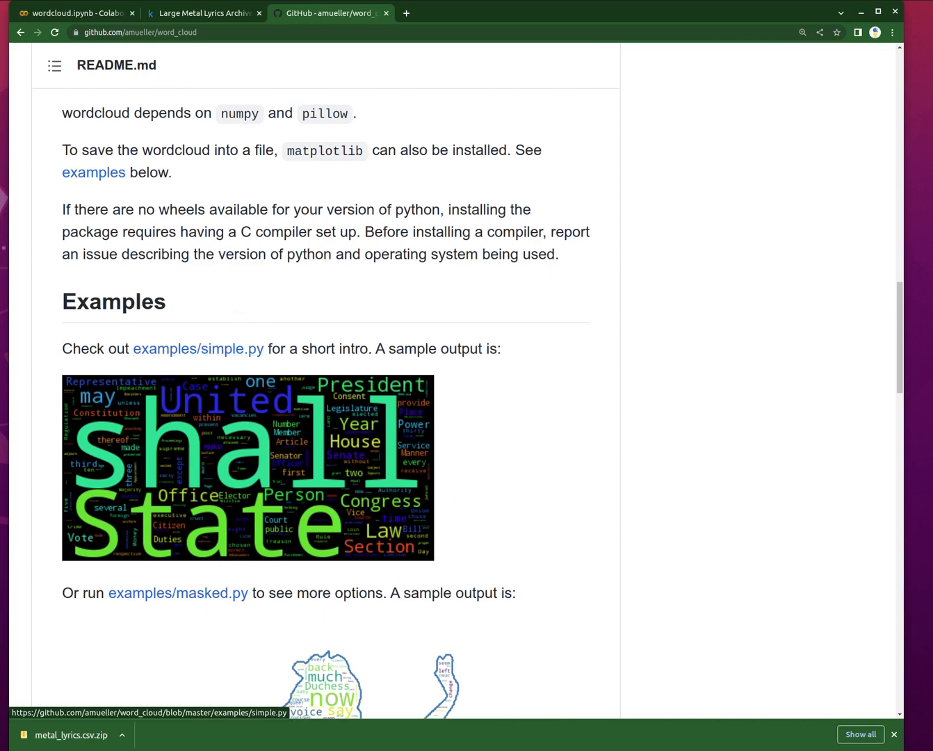
Step: Run the cell to generate two song-title word clouds dominated by Black, God and Death
left_click(72, 13)
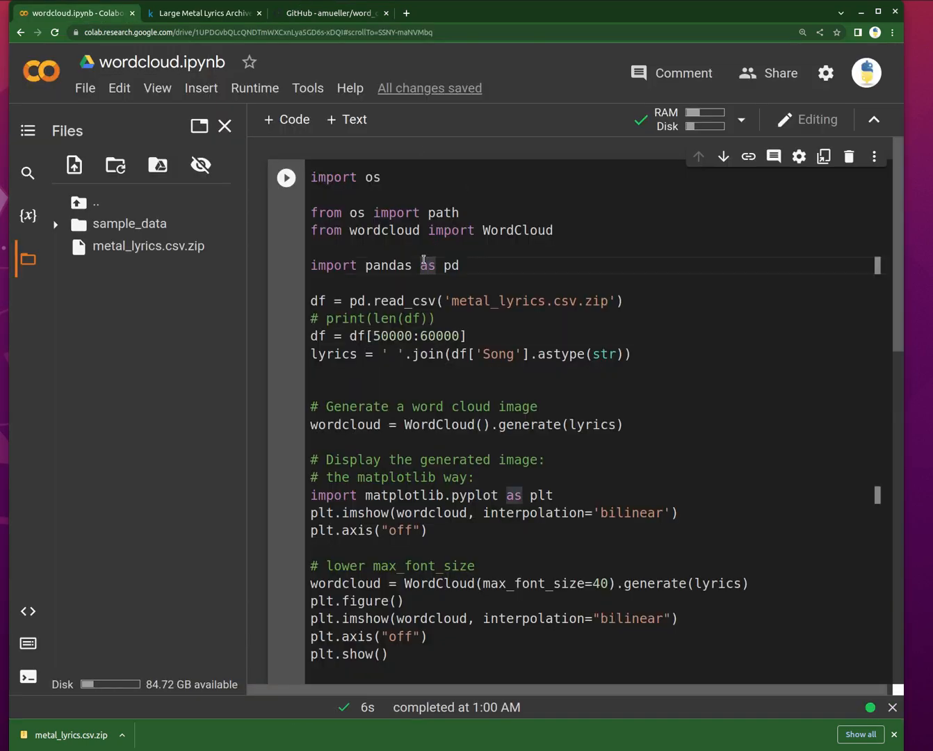
left_click(286, 178)
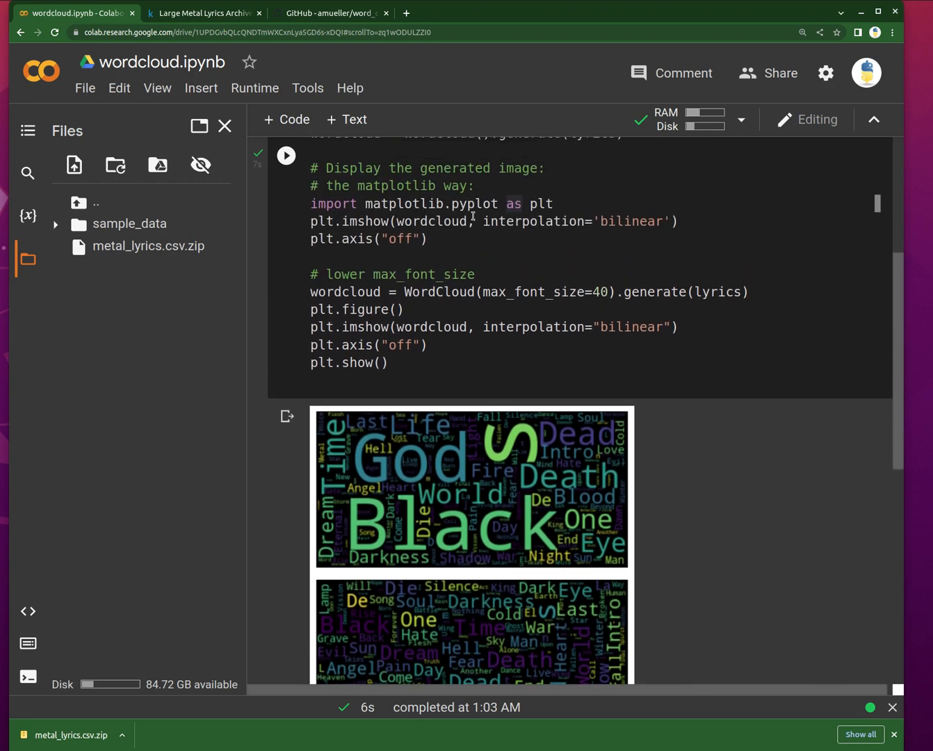
scroll("down", 3)
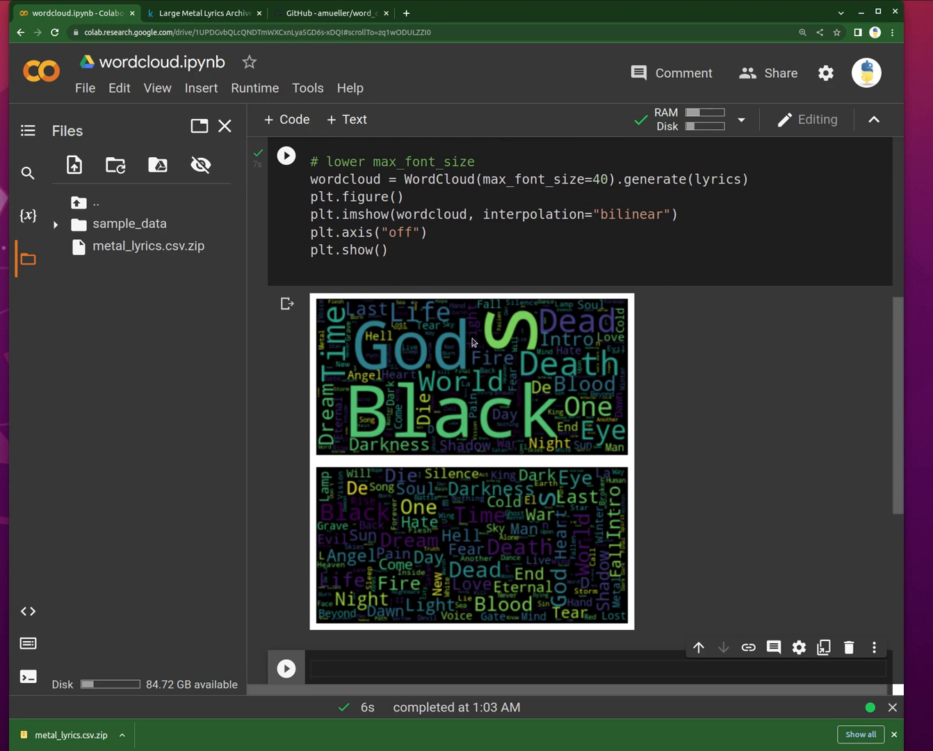
mouse_move(362, 400)
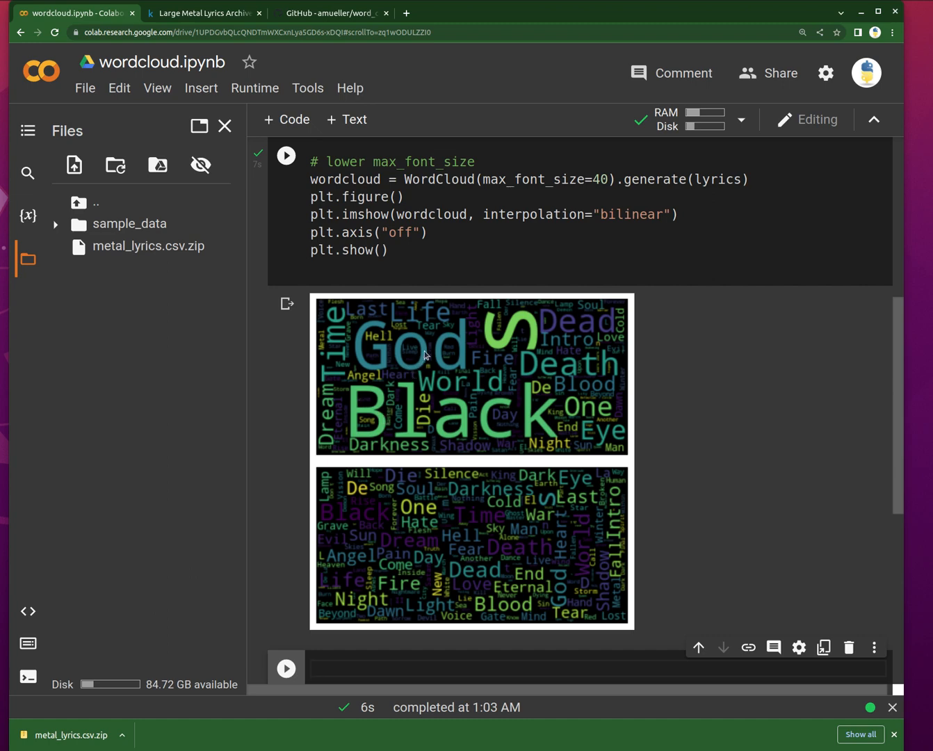
mouse_move(578, 339)
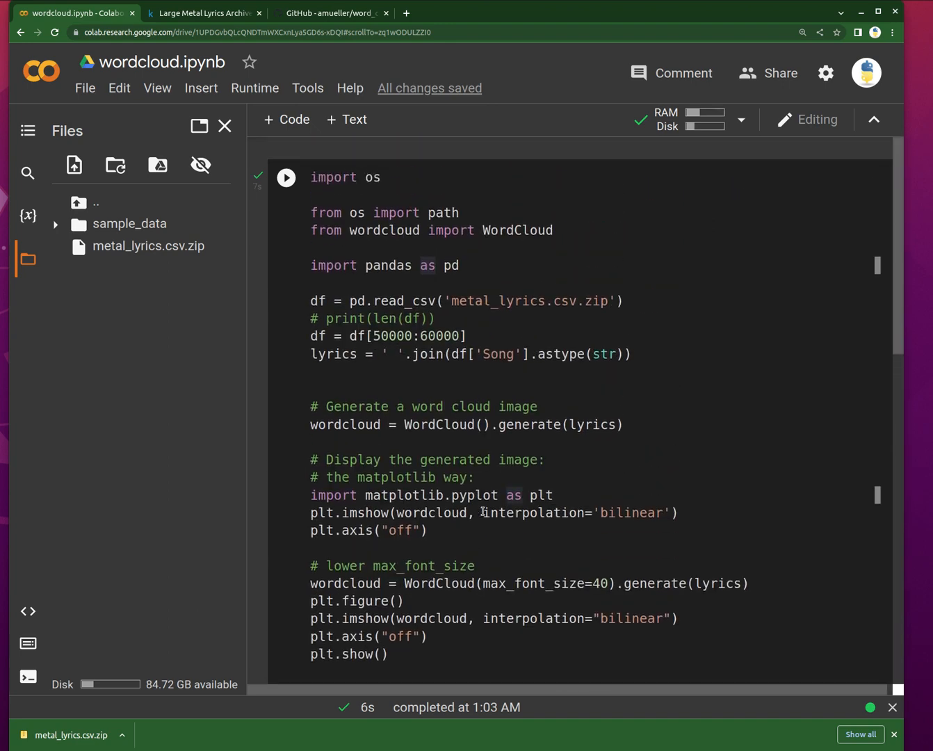
Step: Join the 'Lyrics' column instead of 'Song' and rerun, hitting KeyError: 'Lyrics'
double_click(498, 353)
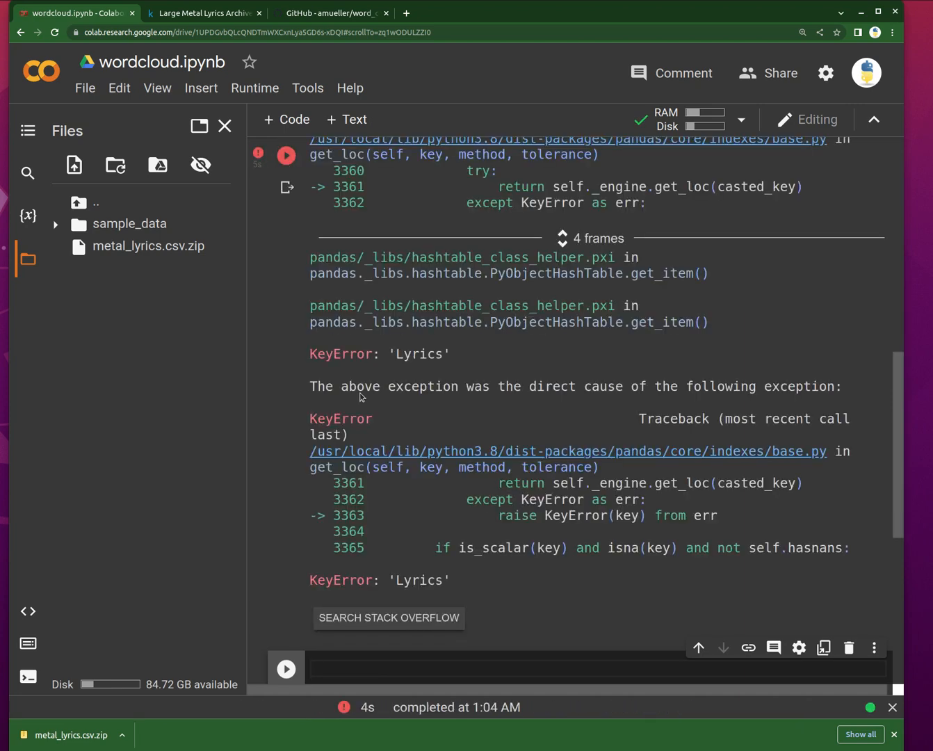
scroll("down", 3)
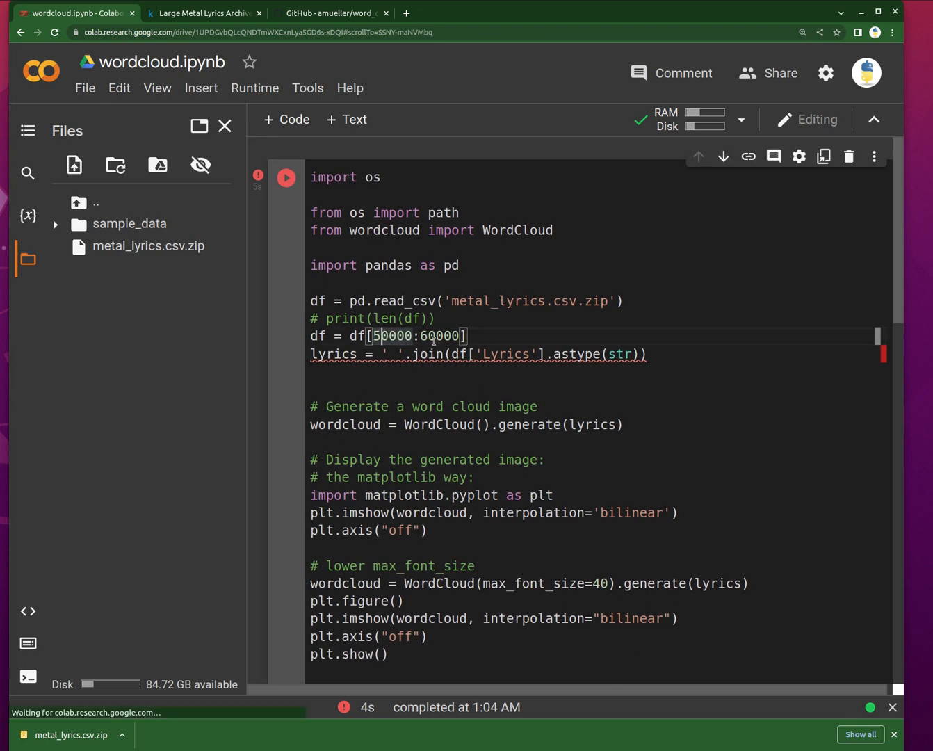
Step: Change the slice to df[150000:152000] and rerun the cell
type("1")
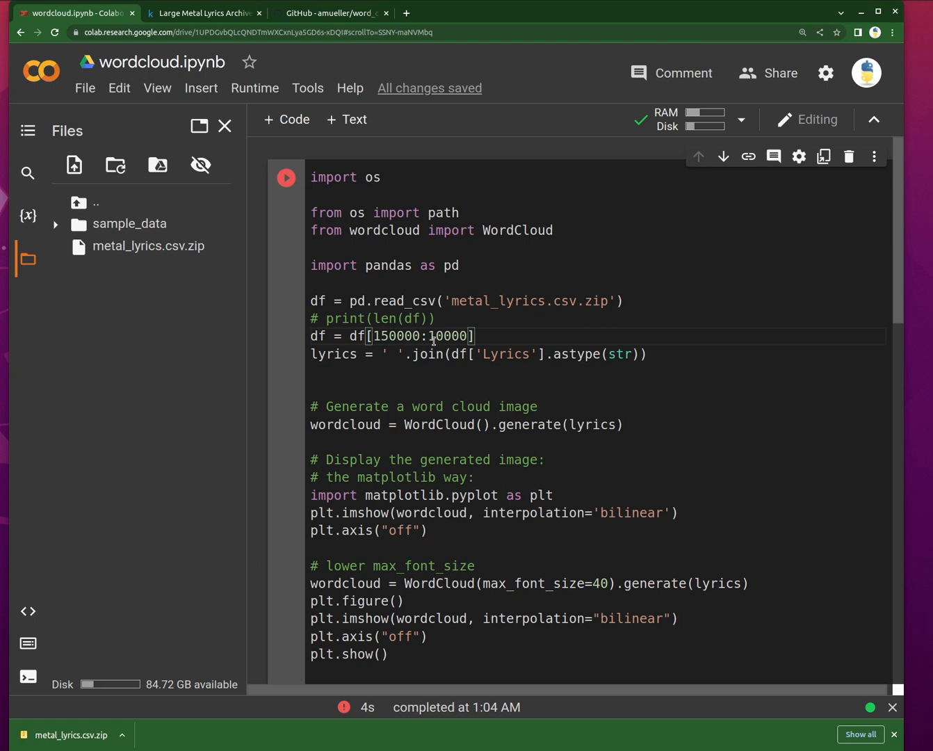
type("52000")
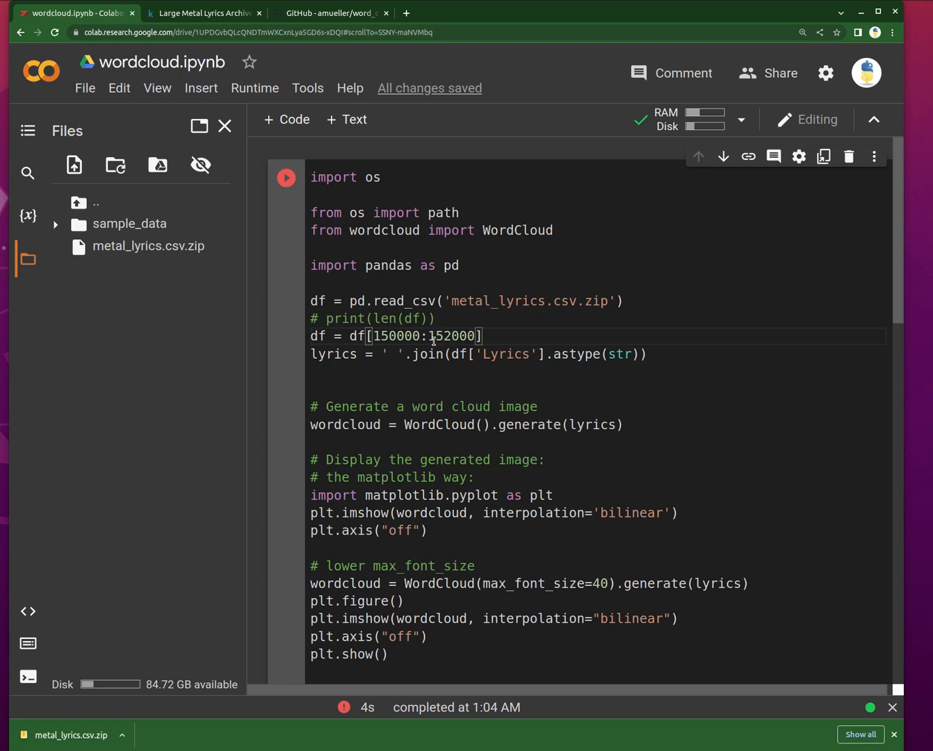
left_click(285, 178)
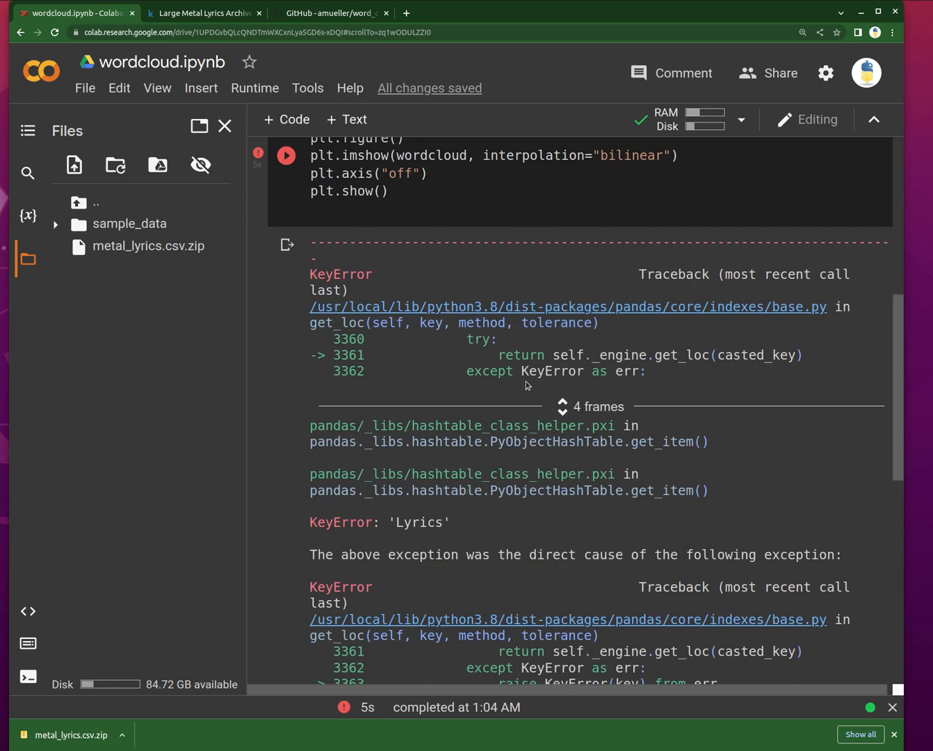
scroll("down", 3)
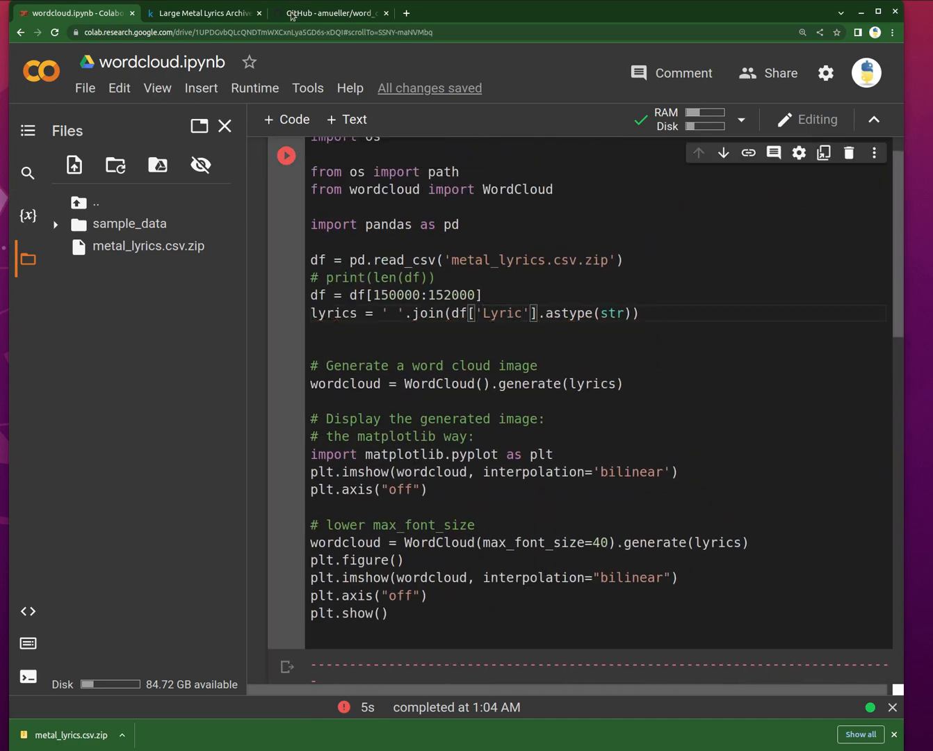
Step: Check the column name on Kaggle to correct 'Lyrics' to 'Lyric'
left_click(203, 12)
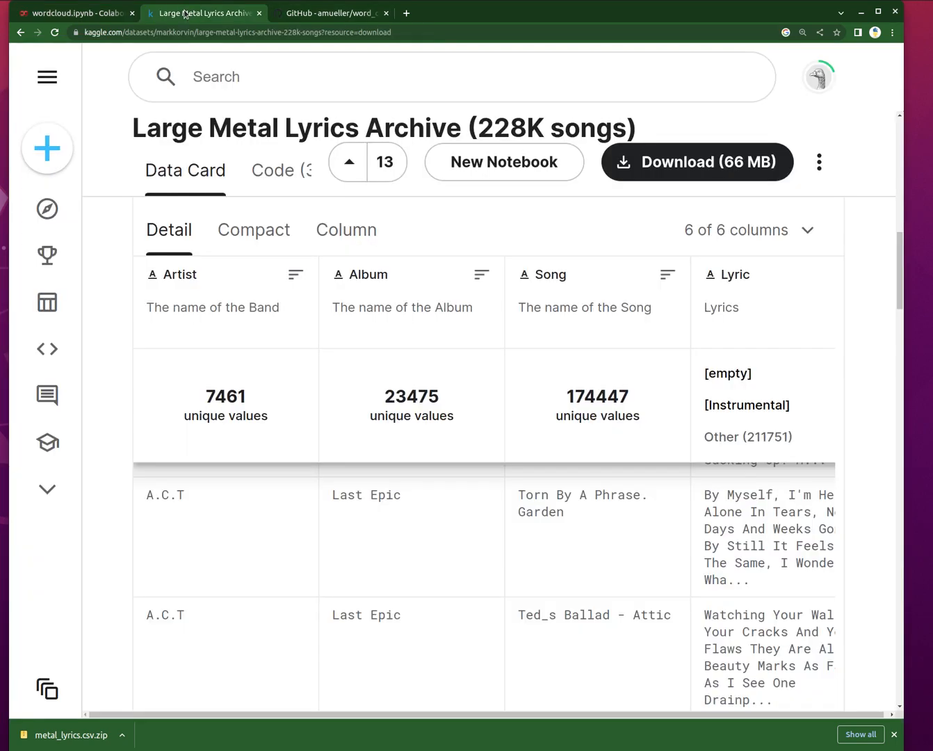
left_click(77, 13)
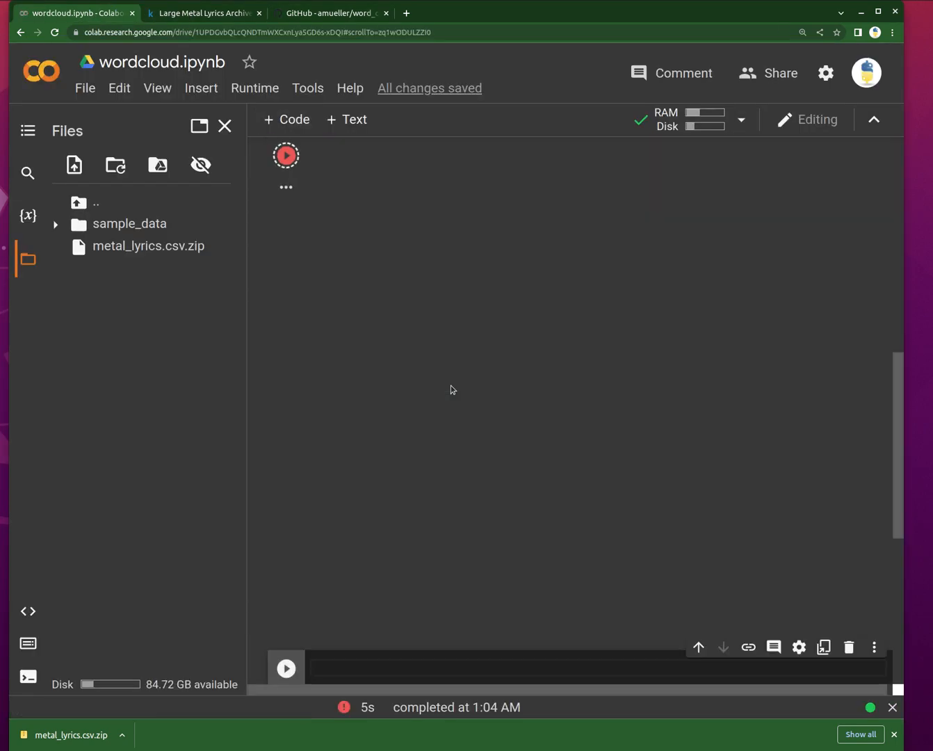
Step: Rerun the cell, producing two lyric word clouds led by know, now, time and life
left_click(285, 154)
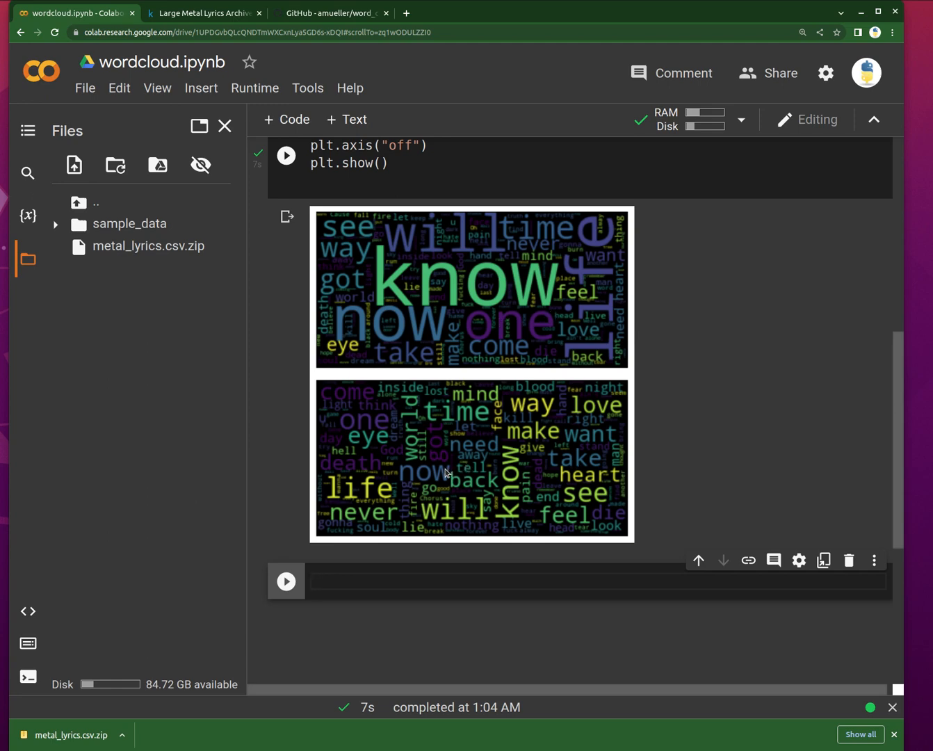
mouse_move(432, 478)
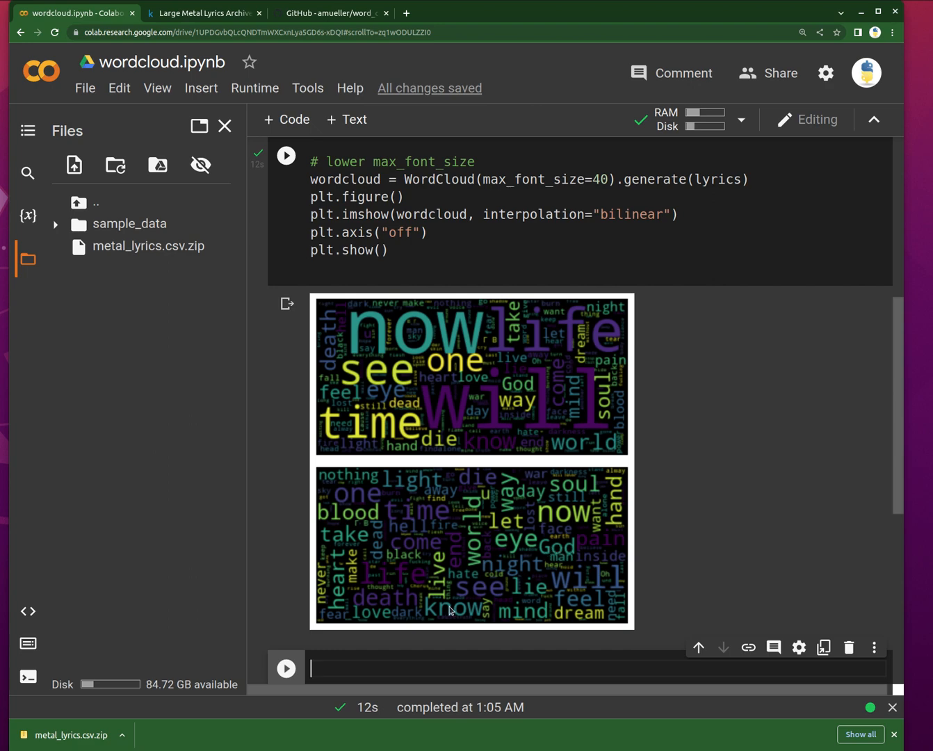
mouse_move(438, 373)
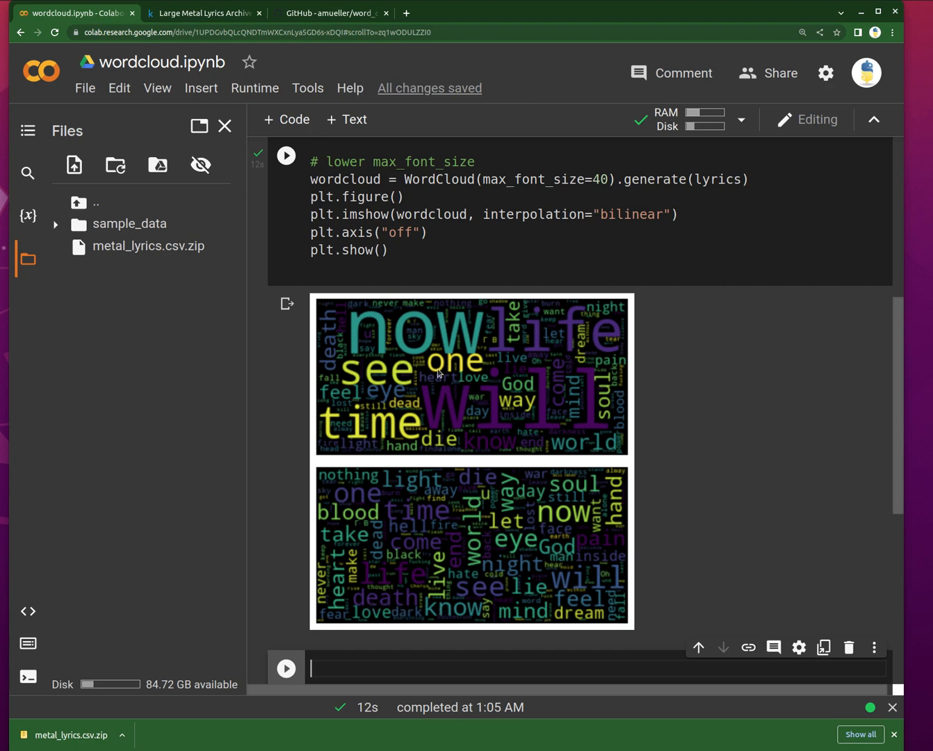
mouse_move(409, 403)
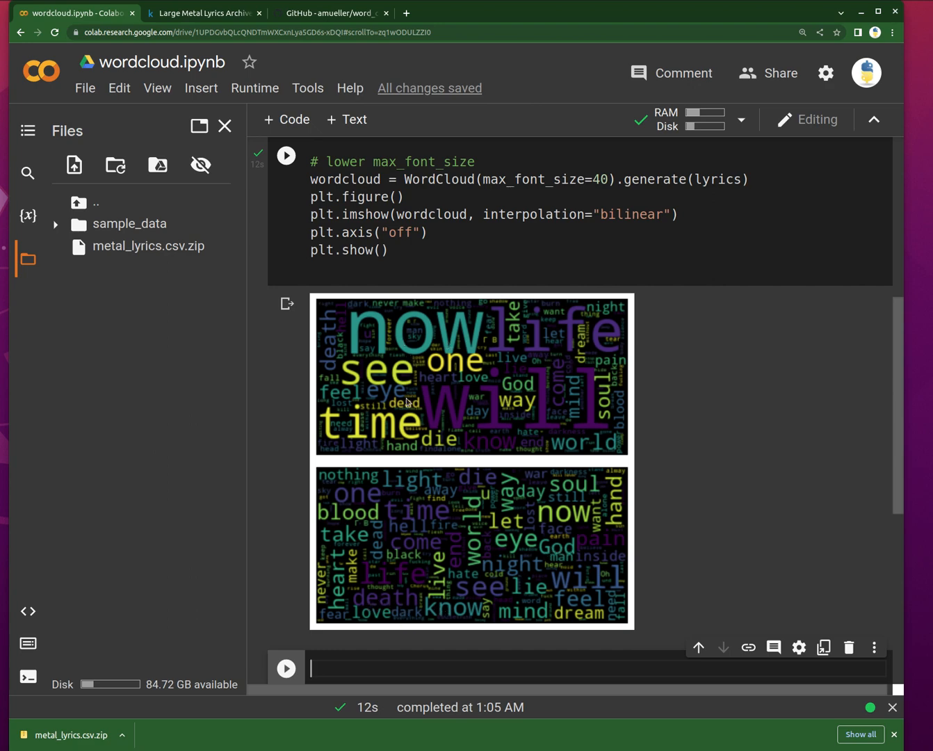
mouse_move(361, 441)
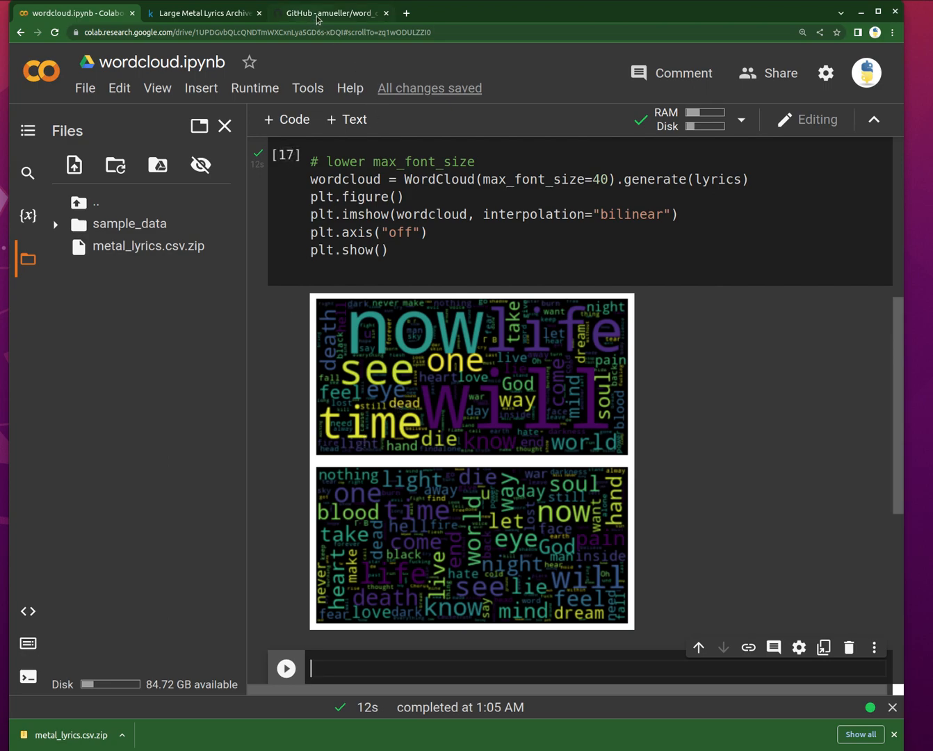
Step: Review the README's masked.py Alice example, then return to the notebook's word clouds
left_click(331, 13)
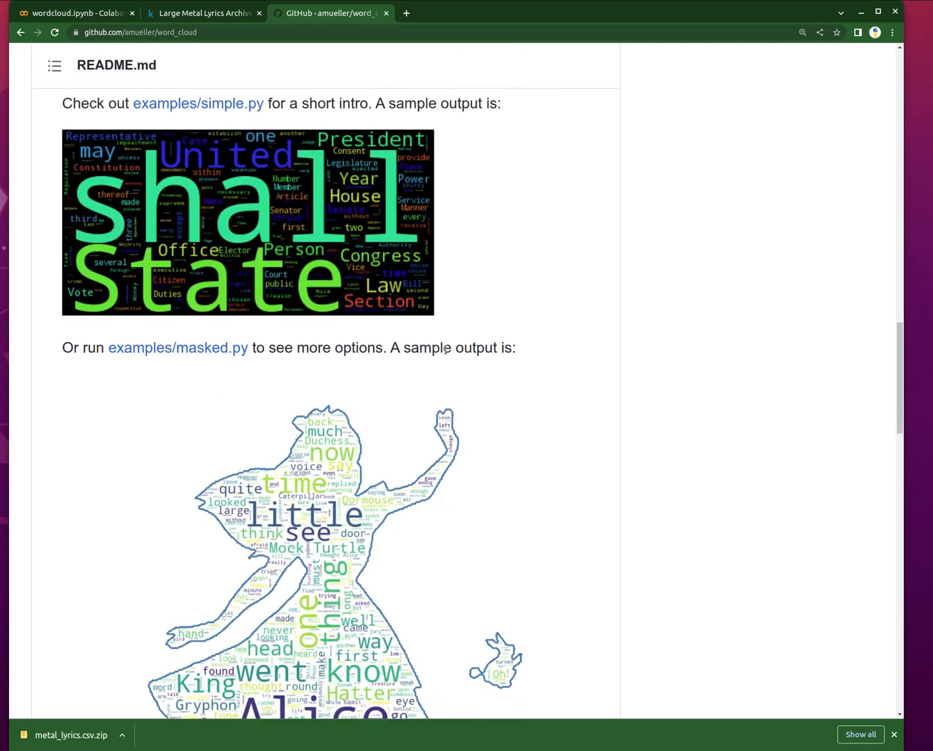
scroll("down", 3)
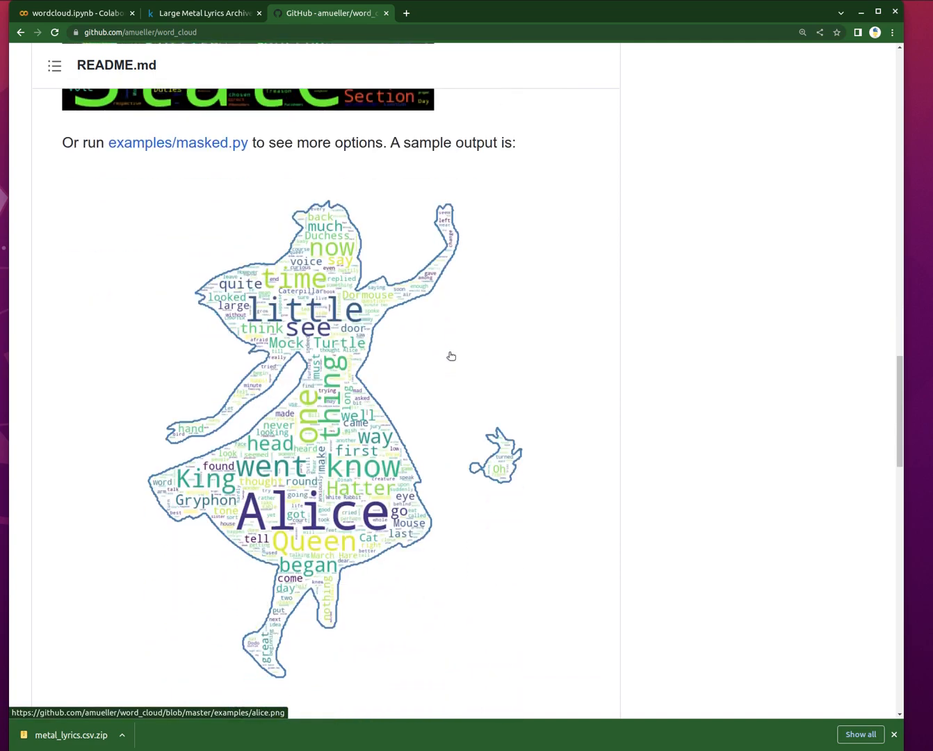
scroll("down", 3)
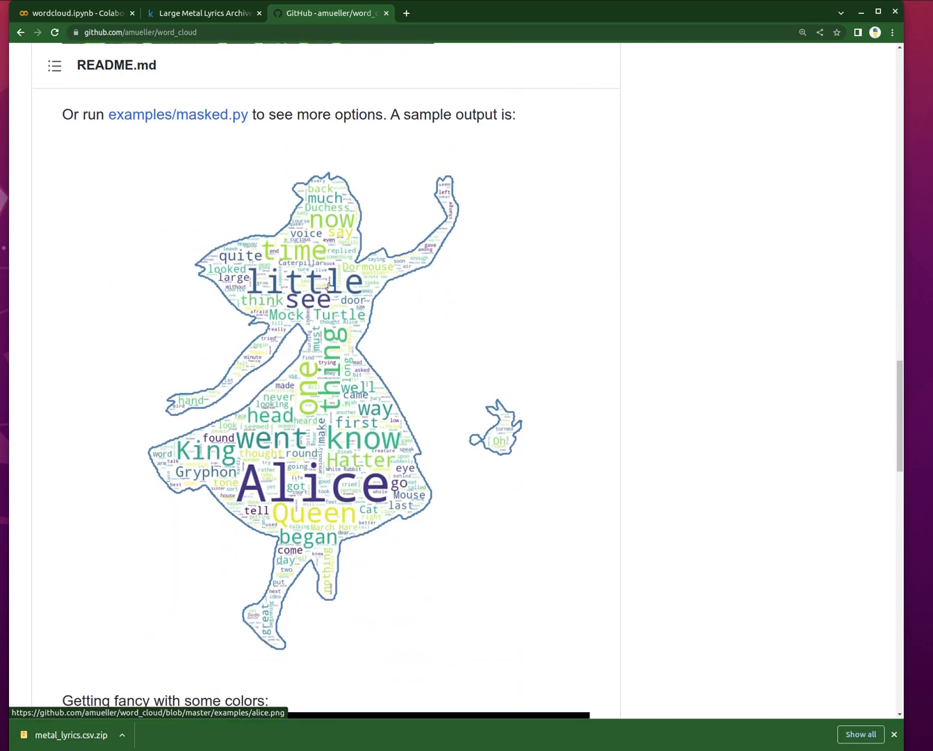
mouse_move(312, 406)
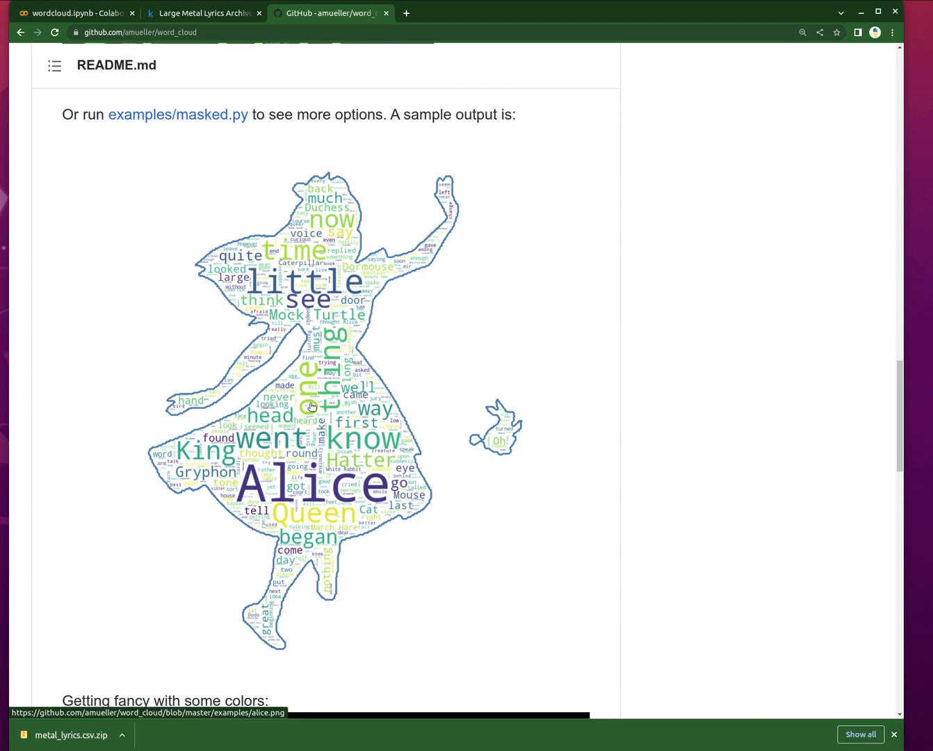
mouse_move(177, 114)
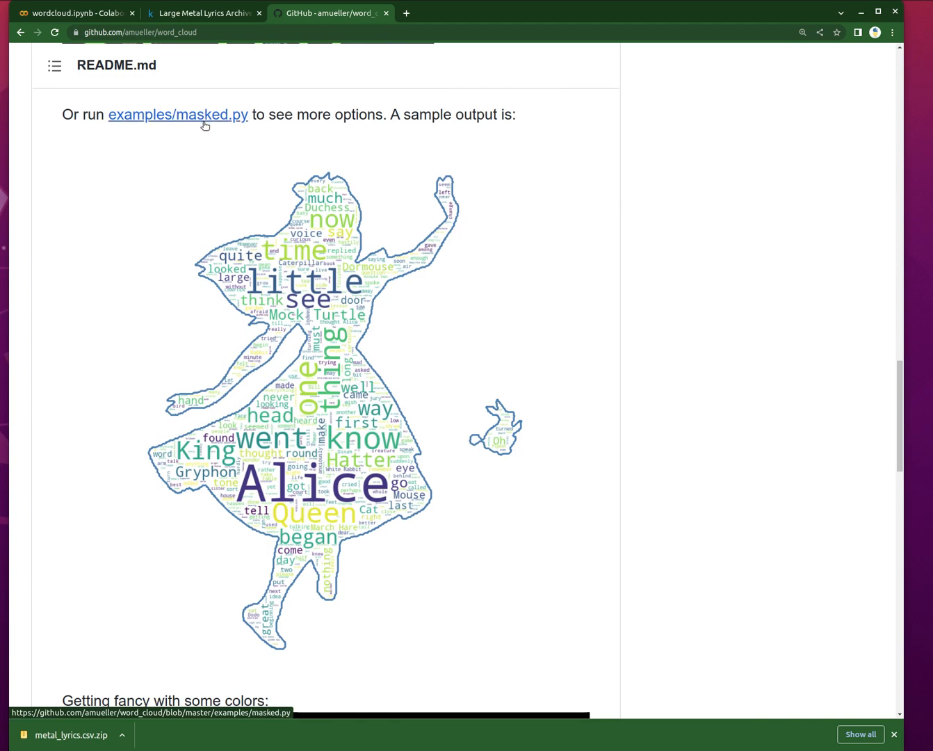
mouse_move(263, 384)
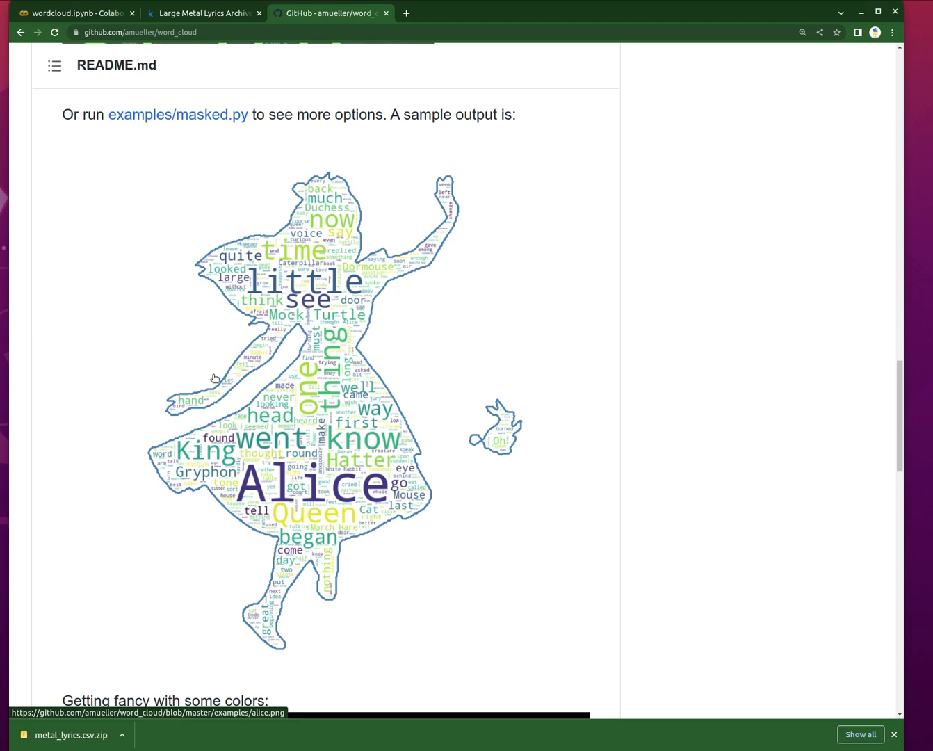
mouse_move(205, 331)
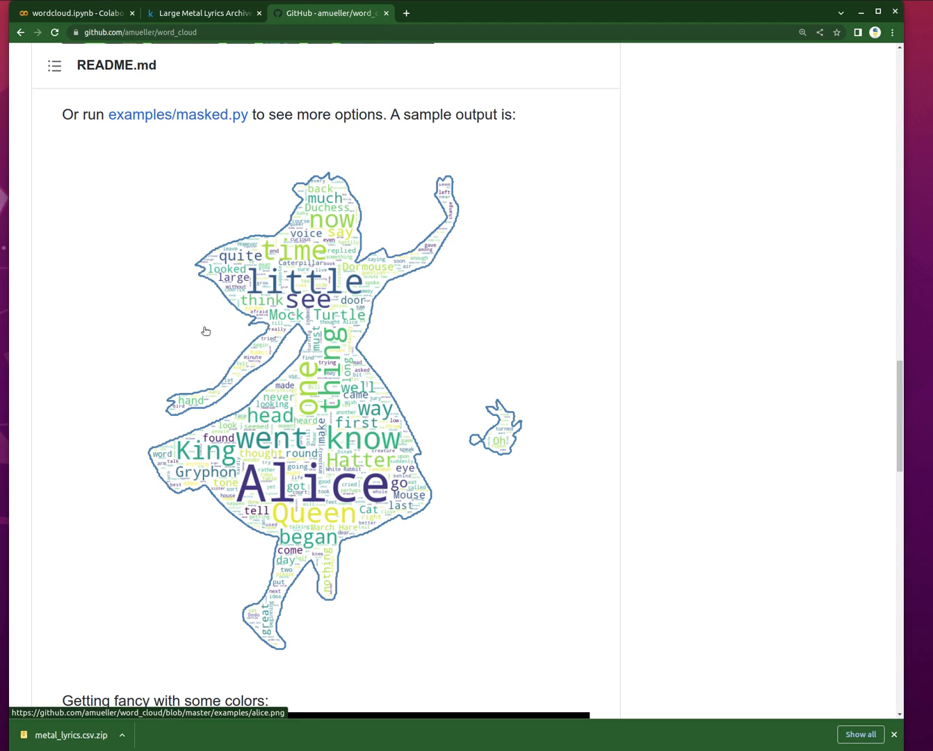
mouse_move(364, 452)
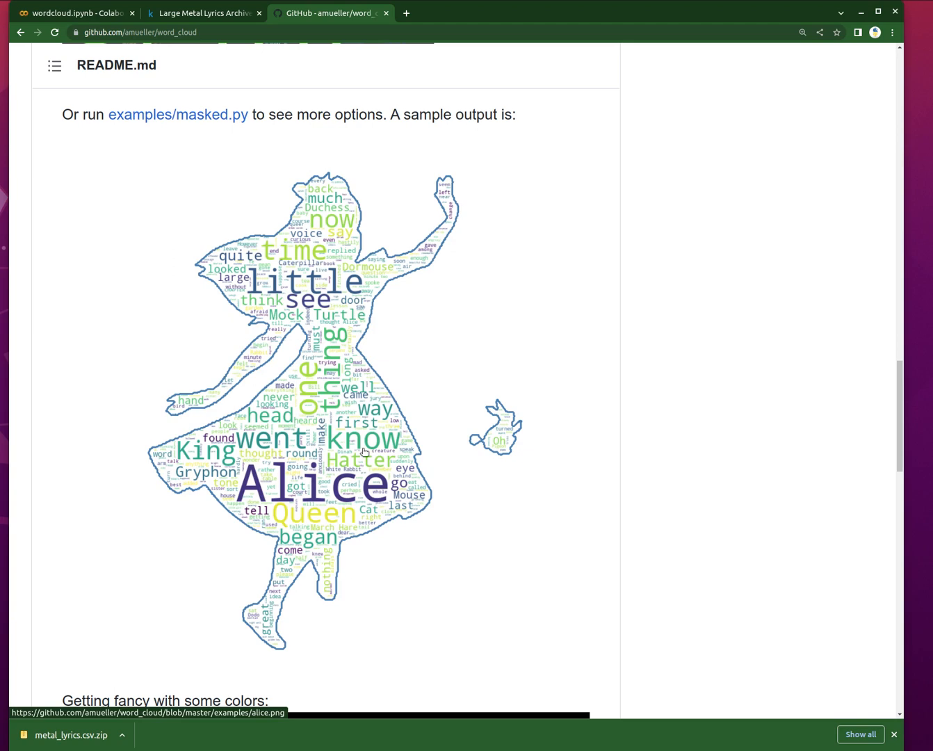
mouse_move(457, 384)
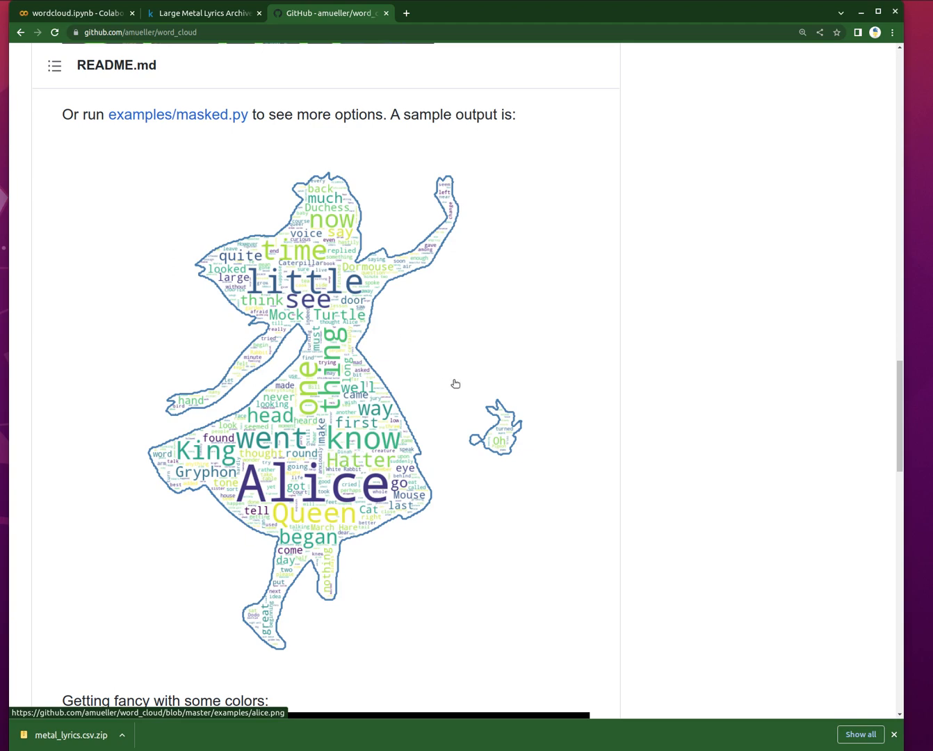
mouse_move(453, 391)
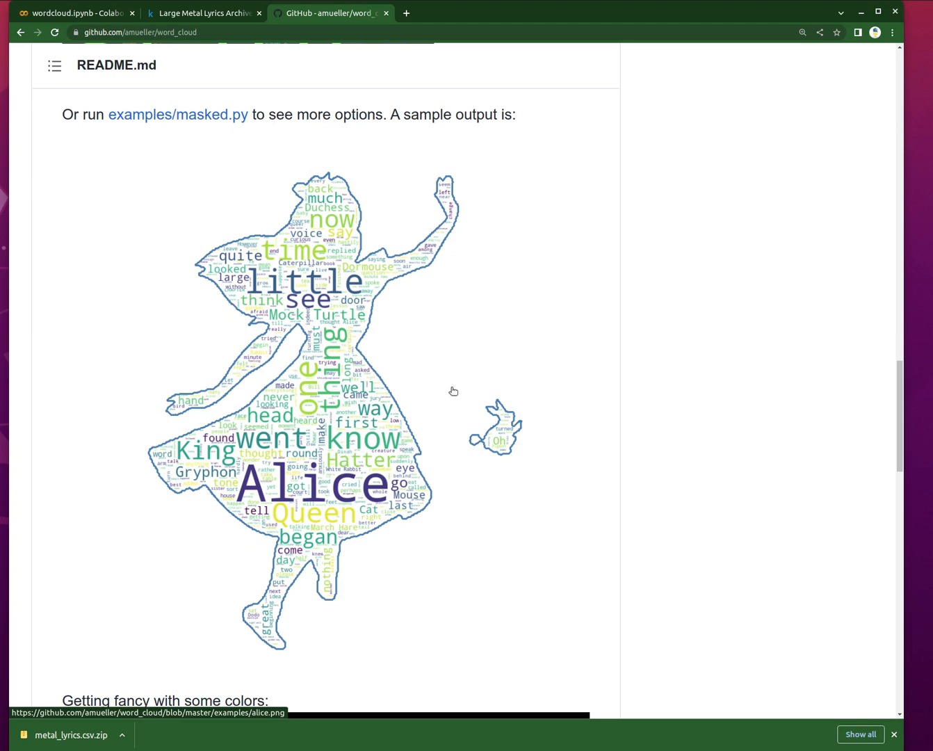
mouse_move(129, 25)
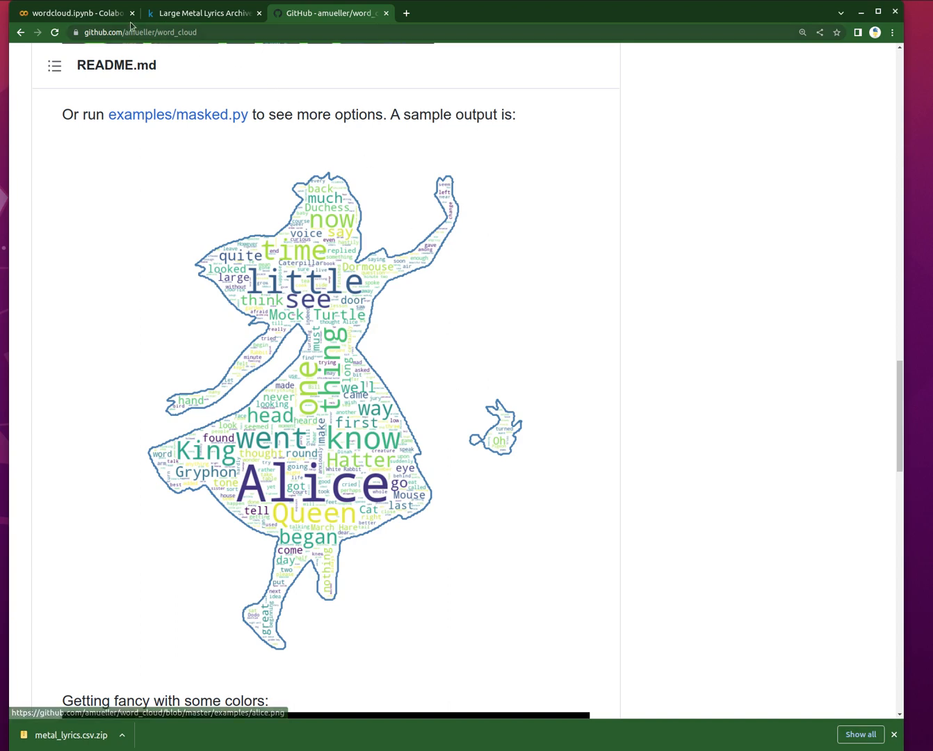
left_click(76, 12)
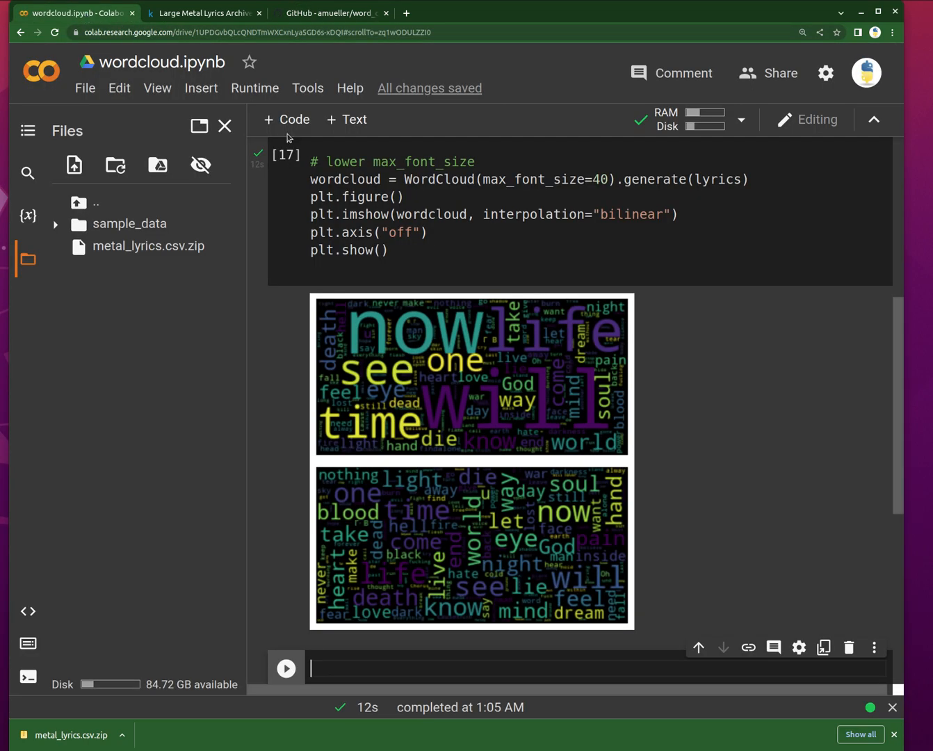